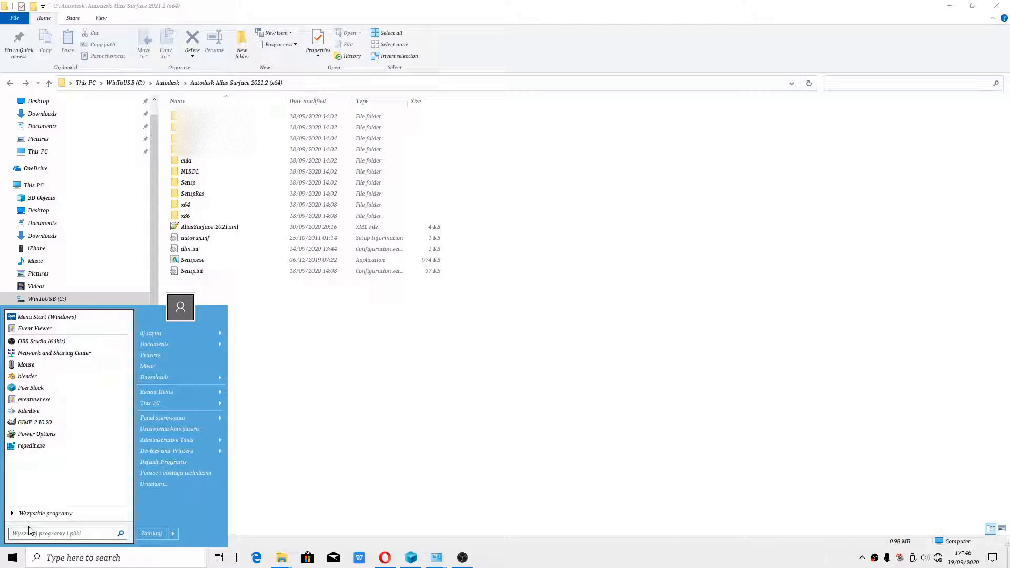
Step: Launch Notepad, type 'error 1603', and enlarge it through Format > Font
{"action": "type", "text": "note"}
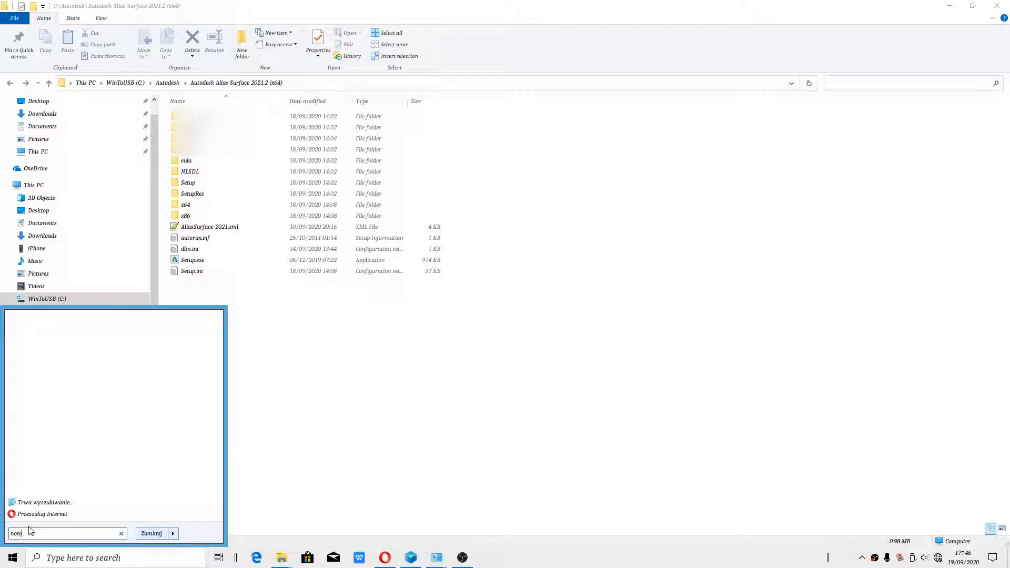
{"action": "left_click", "coordinate": [486, 557]}
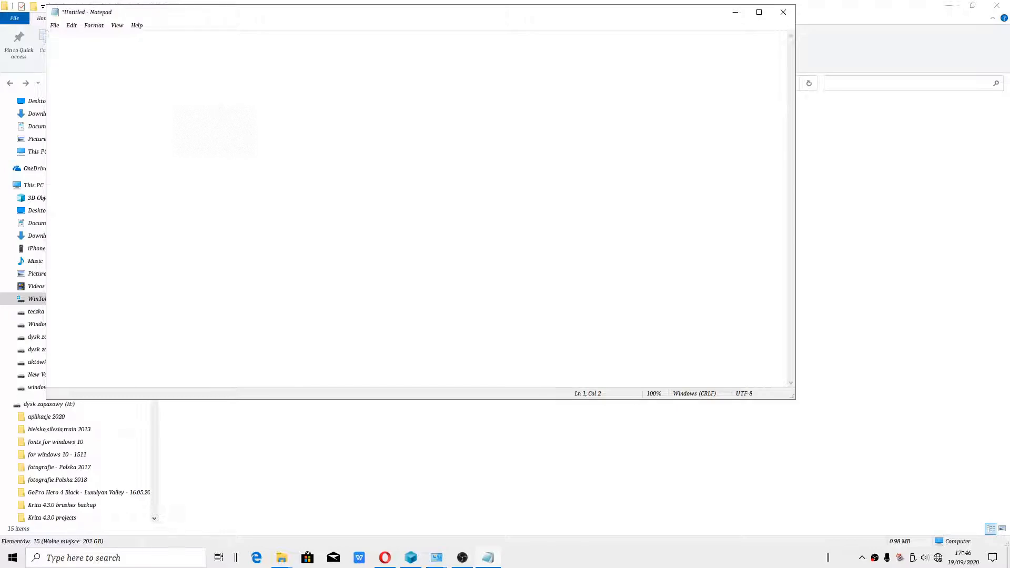
{"action": "type", "text": "error 1603"}
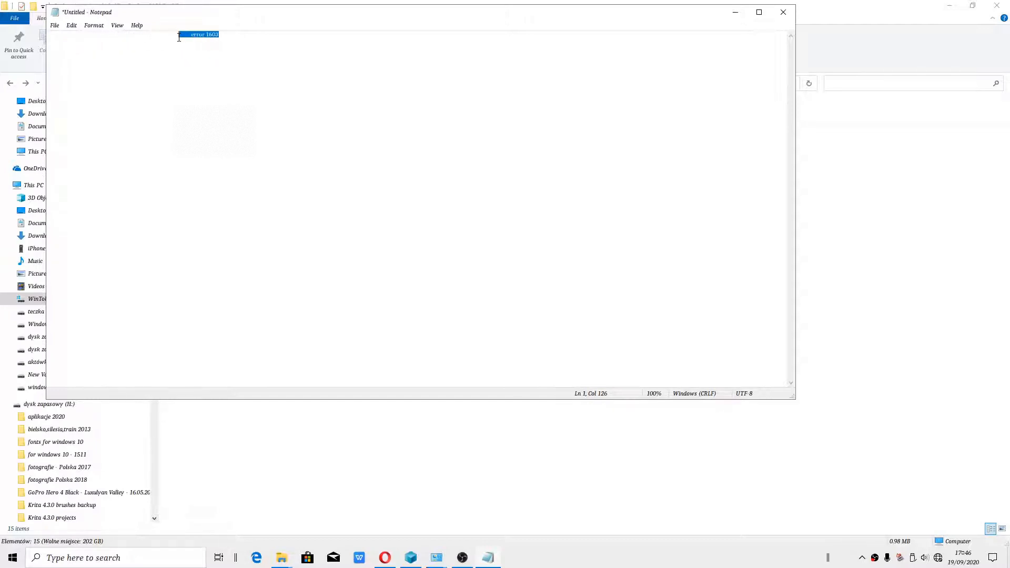
{"action": "left_click", "coordinate": [94, 25]}
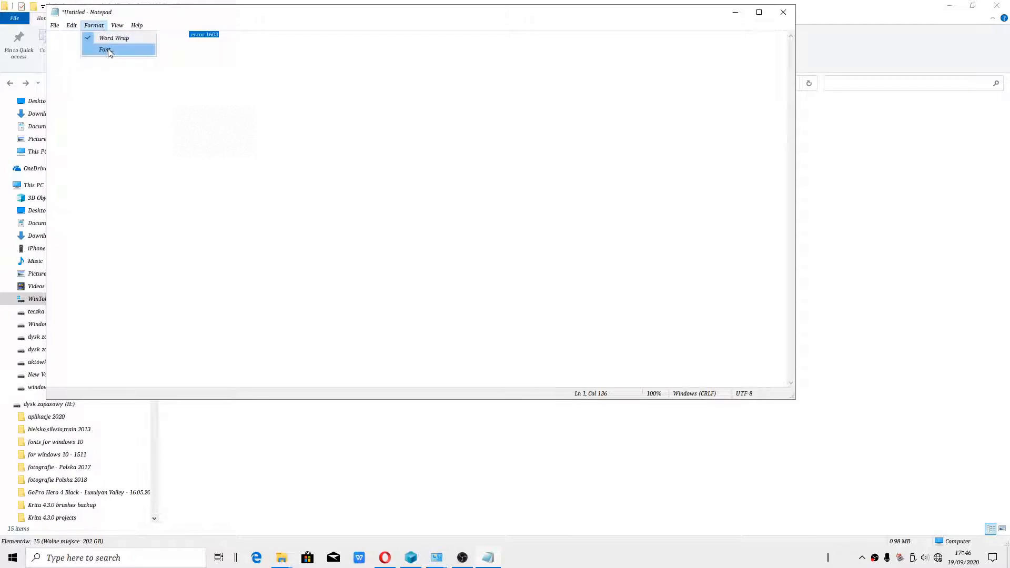
{"action": "left_click", "coordinate": [105, 50]}
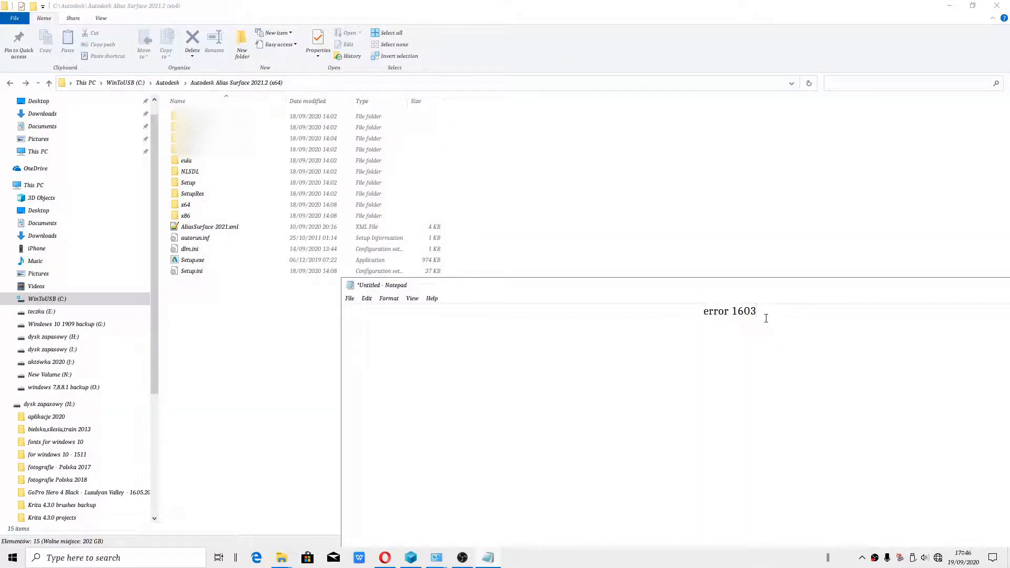
{"action": "mouse_move", "coordinate": [691, 281]}
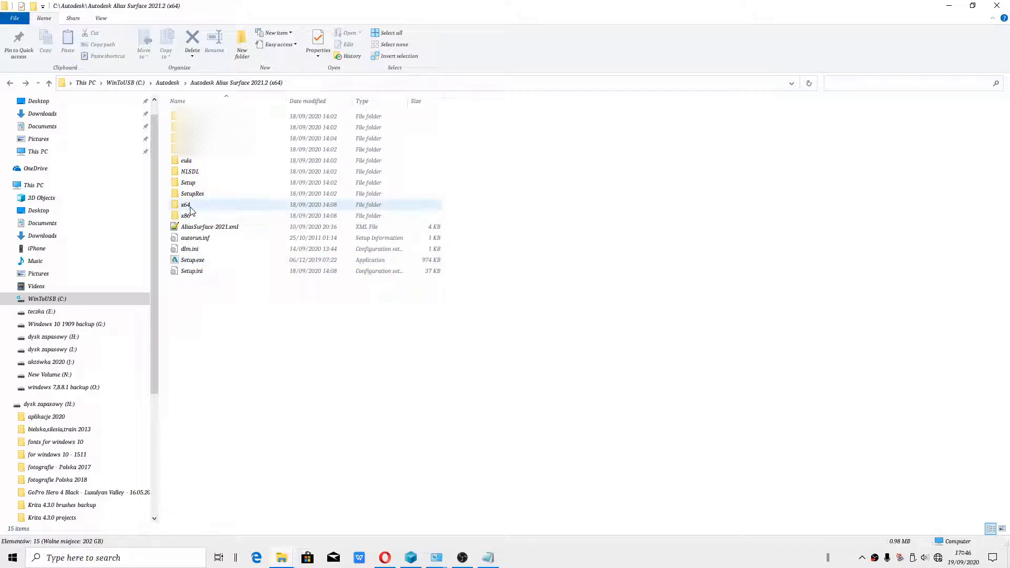
{"action": "mouse_move", "coordinate": [186, 205]}
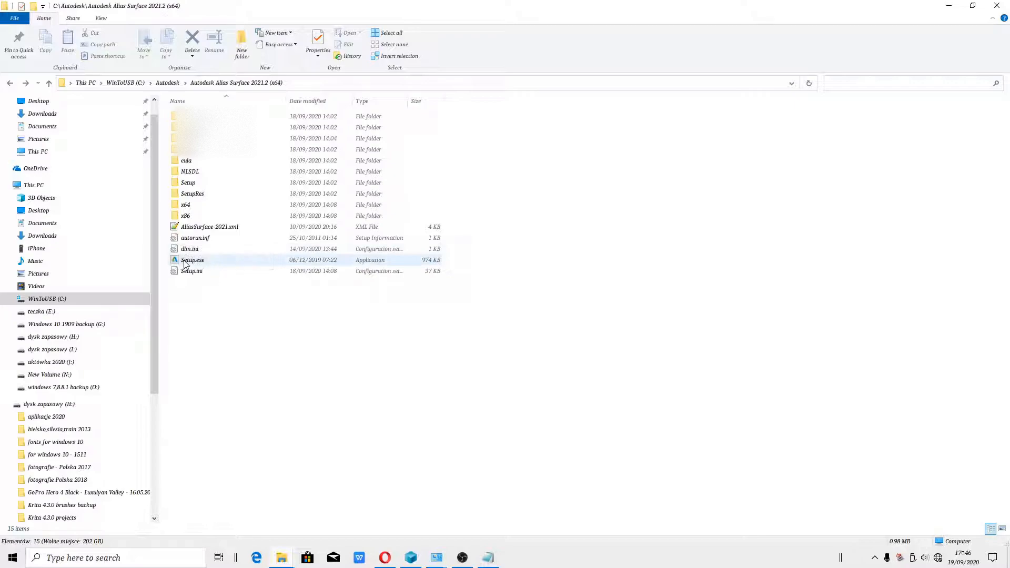
{"action": "mouse_move", "coordinate": [192, 259]}
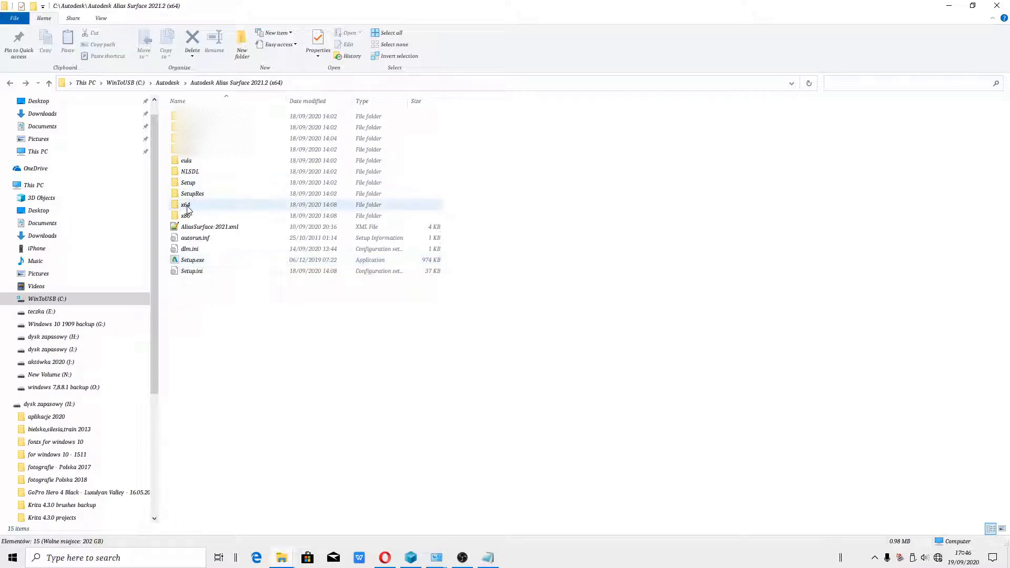
Step: Run x64\ALS\Alias27.0.msi directly and dismiss the run-from-Setup.exe warning
{"action": "double_click", "coordinate": [186, 204]}
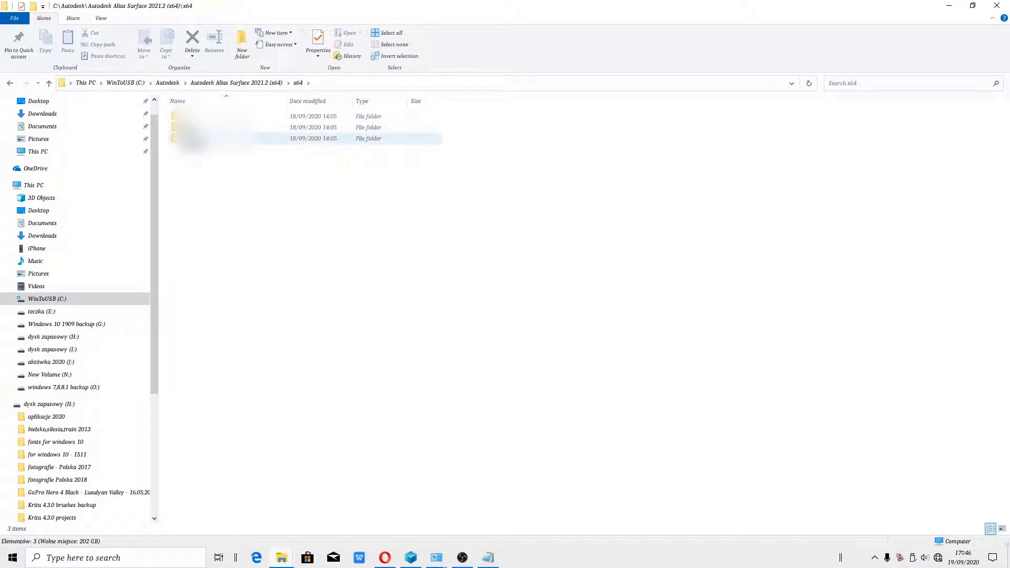
{"action": "double_click", "coordinate": [206, 138]}
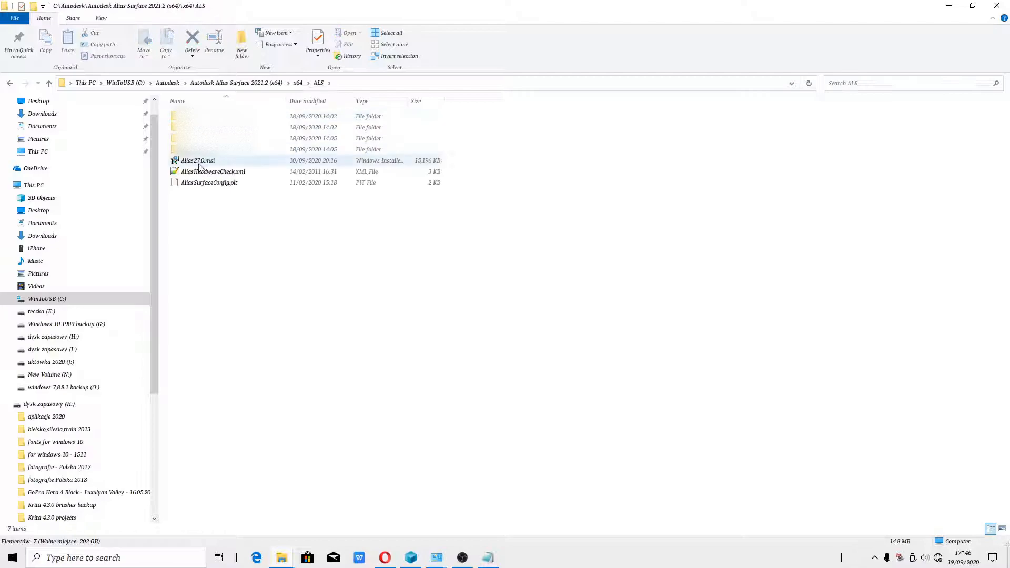
{"action": "double_click", "coordinate": [198, 160]}
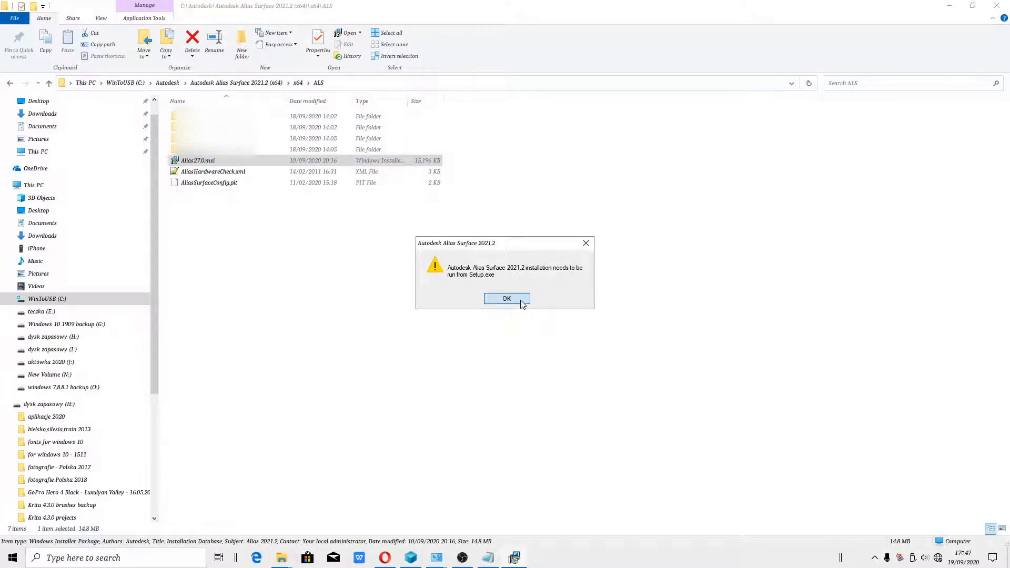
{"action": "left_click", "coordinate": [506, 298]}
{"action": "type", "text": "%temp%"}
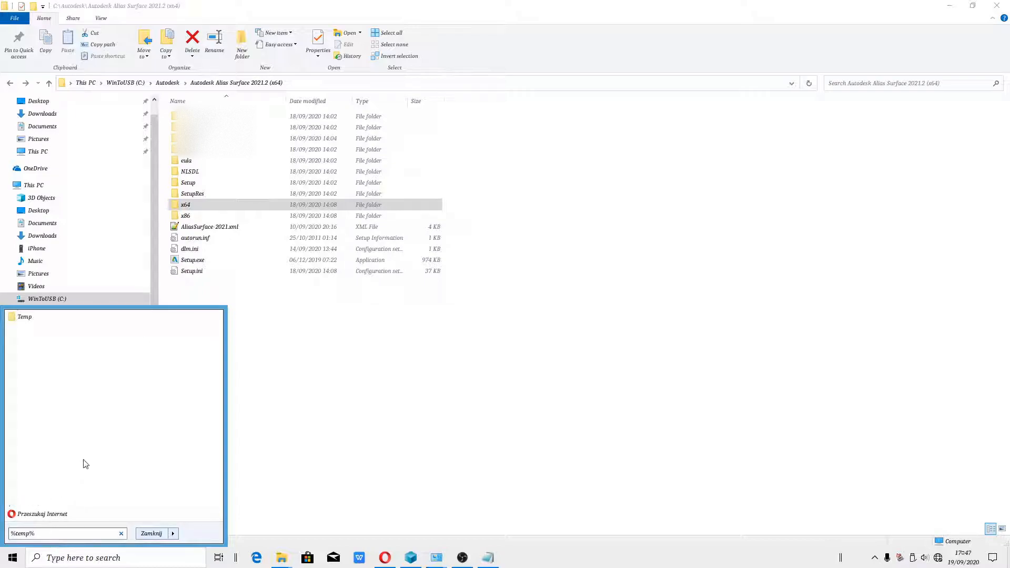
Step: Open the Temp folder and delete all of its contents
{"action": "left_click", "coordinate": [151, 533]}
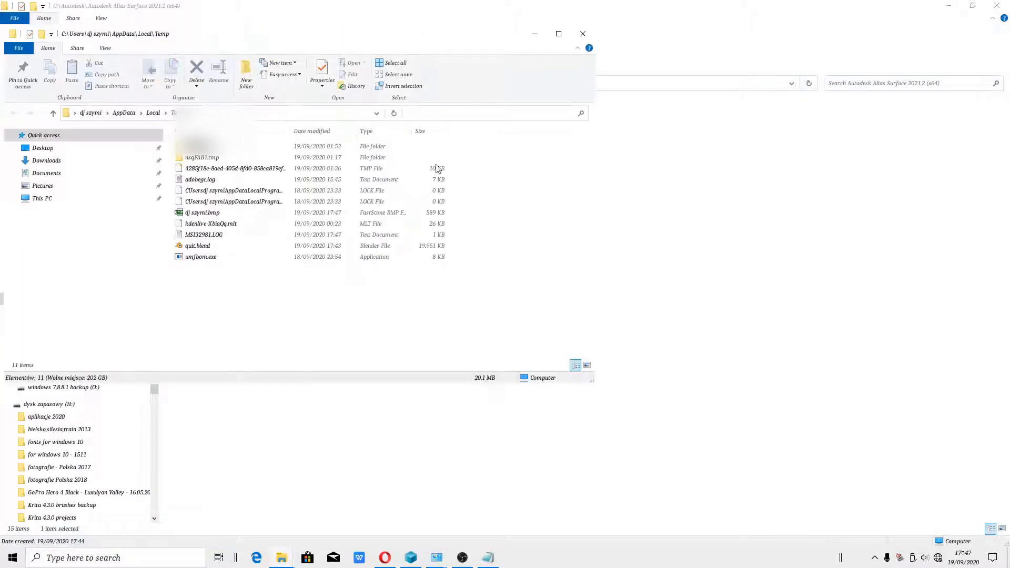
{"action": "left_click", "coordinate": [396, 62]}
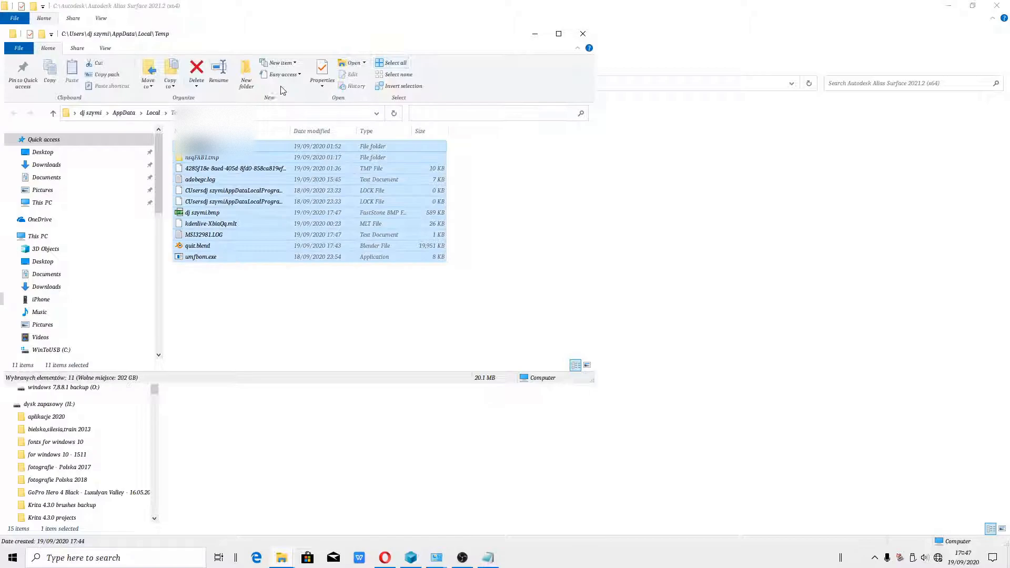
{"action": "left_click", "coordinate": [196, 71]}
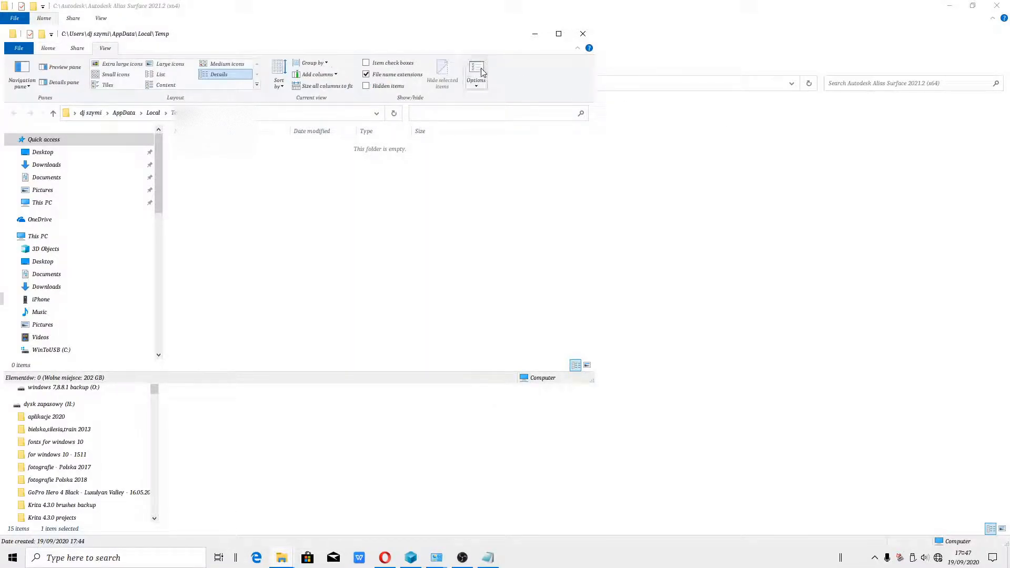
Step: Turn on 'Show hidden files, folders, and drives' in Folder Options
{"action": "left_click", "coordinate": [476, 71]}
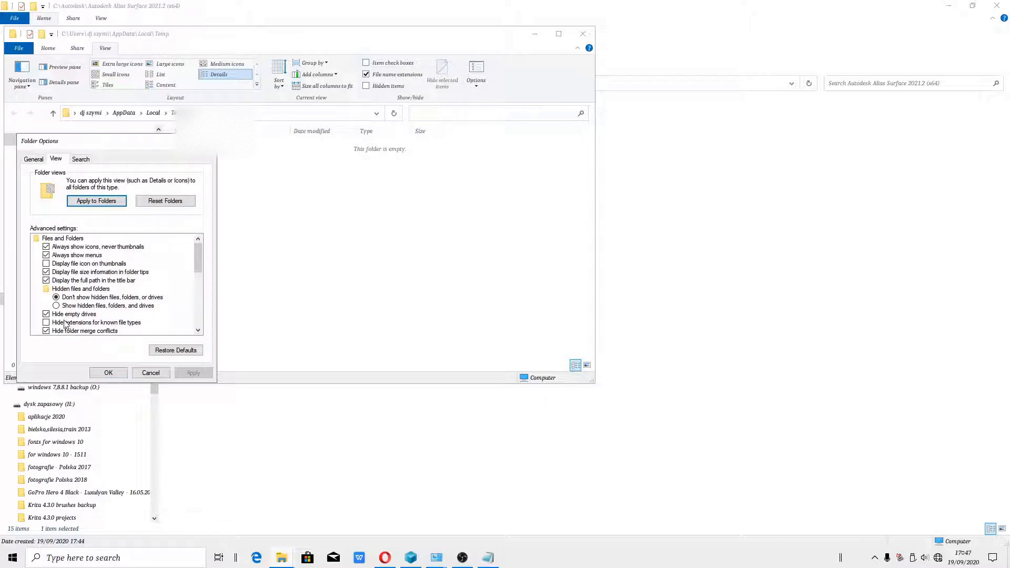
{"action": "left_click", "coordinate": [57, 305]}
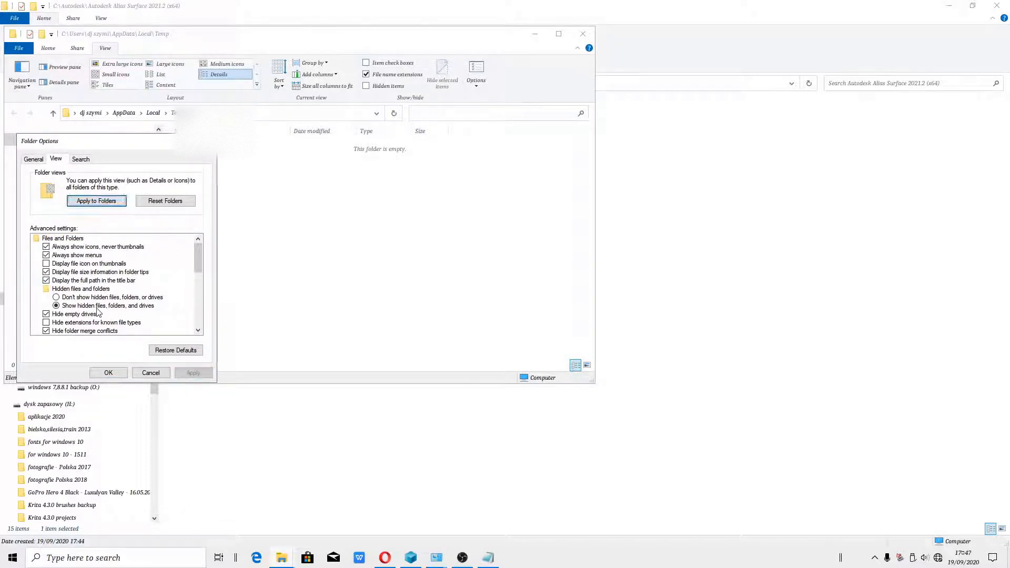
{"action": "left_click", "coordinate": [96, 200]}
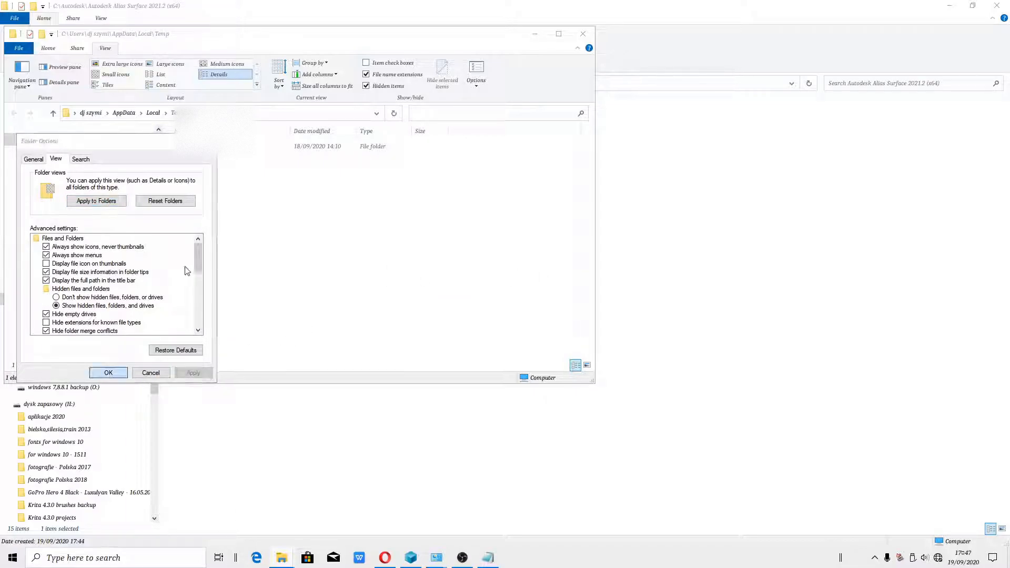
{"action": "left_click", "coordinate": [109, 373]}
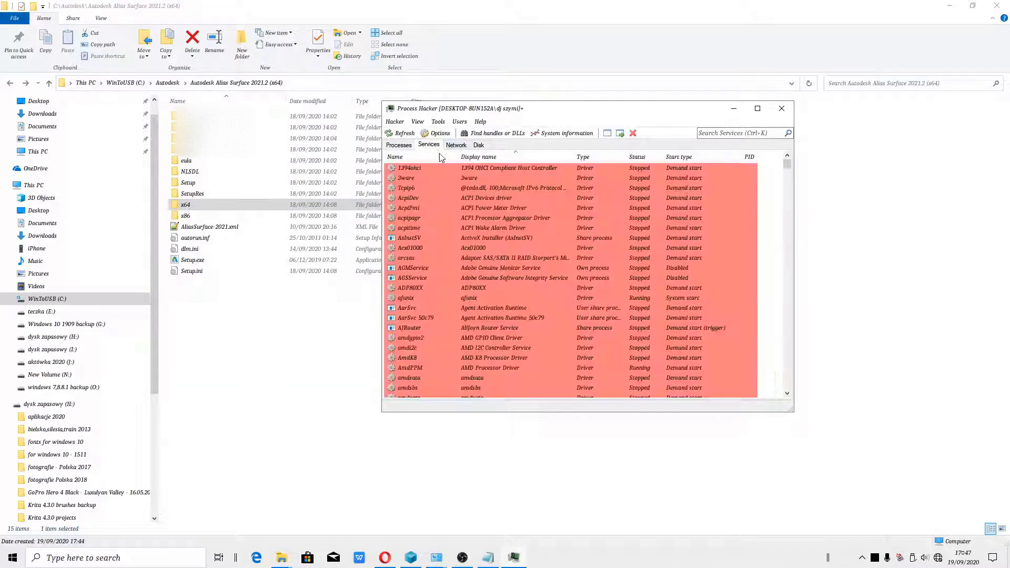
Step: Verify AdskLicensingService is Running in Process Hacker, then minimize Process Hacker
{"action": "scroll", "scroll_direction": "down", "scroll_amount": 3}
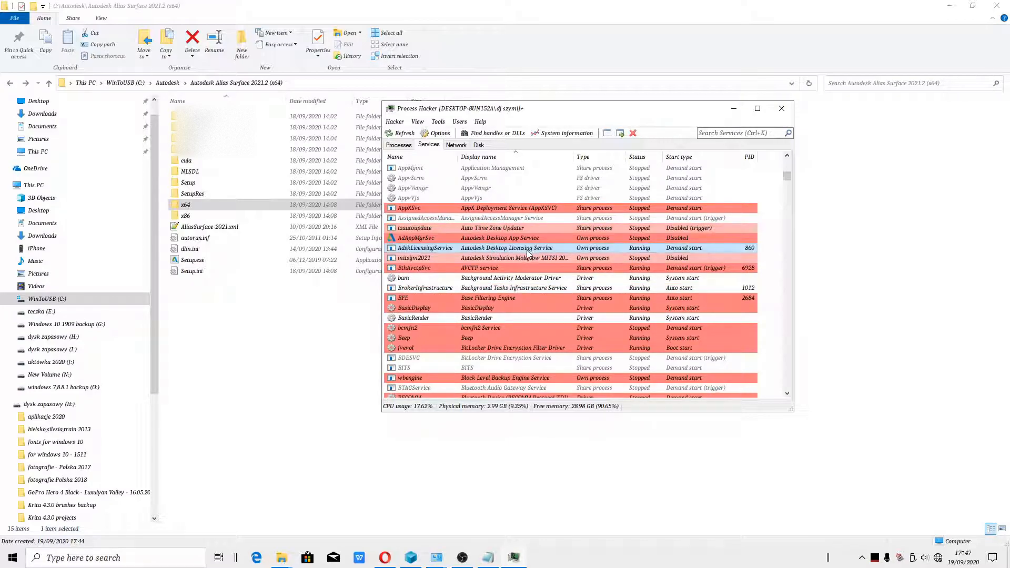
{"action": "left_click", "coordinate": [487, 298]}
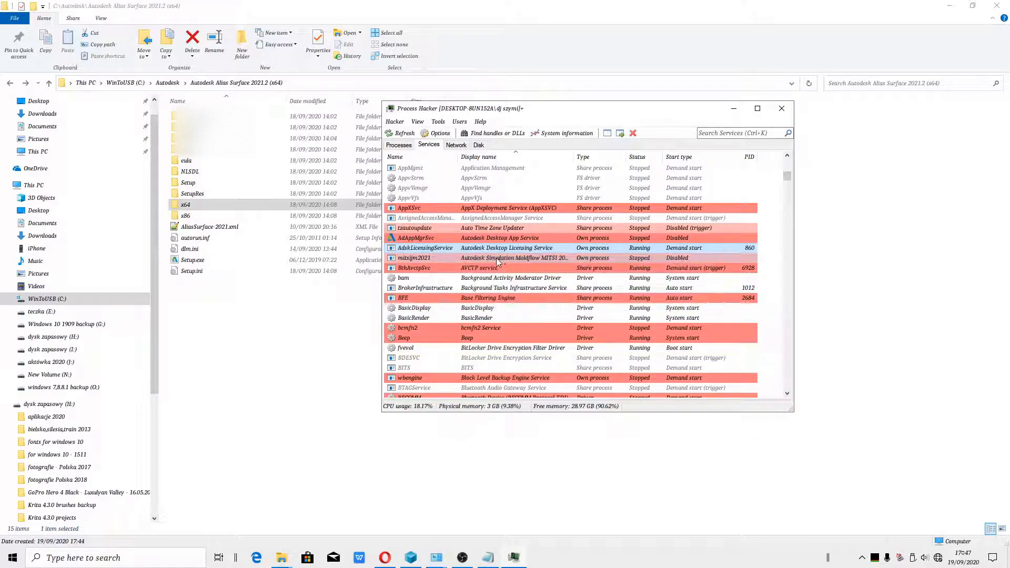
{"action": "left_click", "coordinate": [781, 108]}
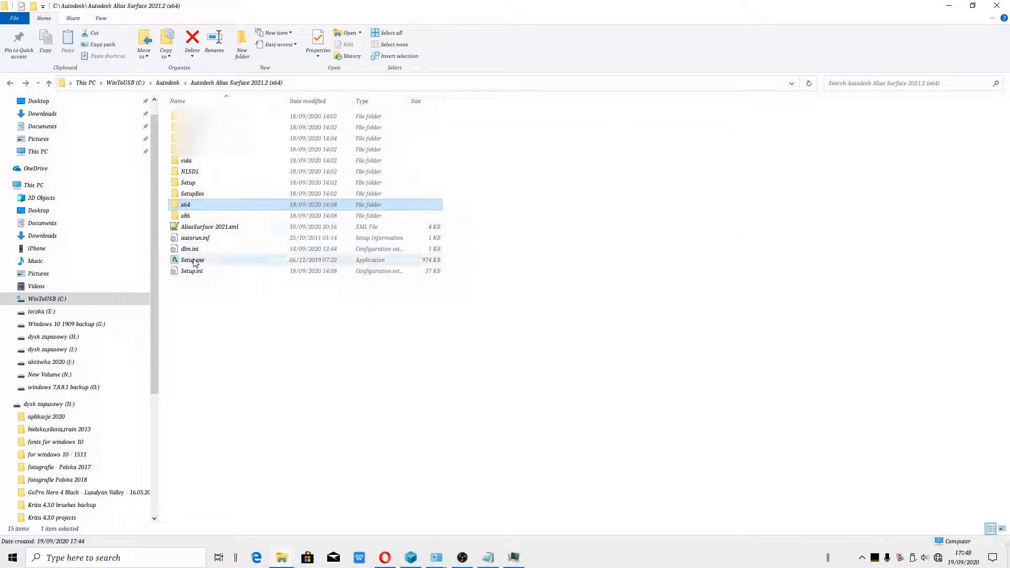
Step: Launch Setup.exe, choose Install on this computer, and browse the x86 folder meanwhile
{"action": "right_click", "coordinate": [192, 259]}
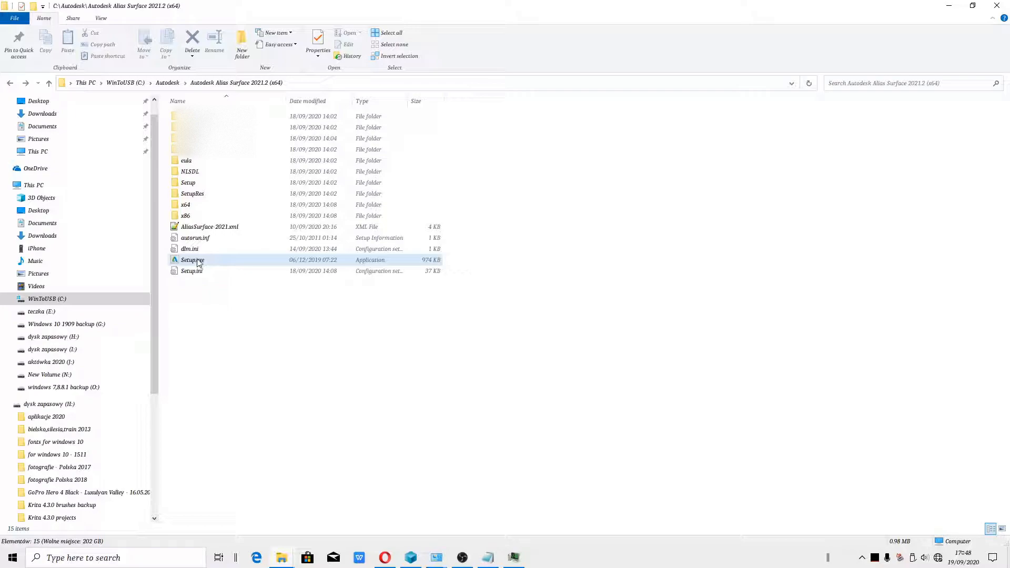
{"action": "left_click", "coordinate": [192, 259]}
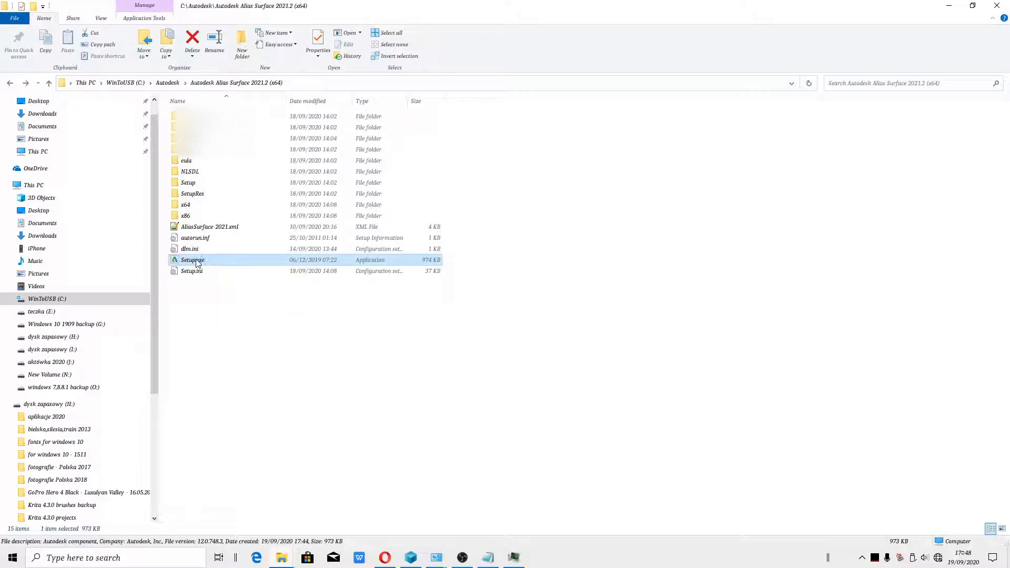
{"action": "double_click", "coordinate": [192, 259]}
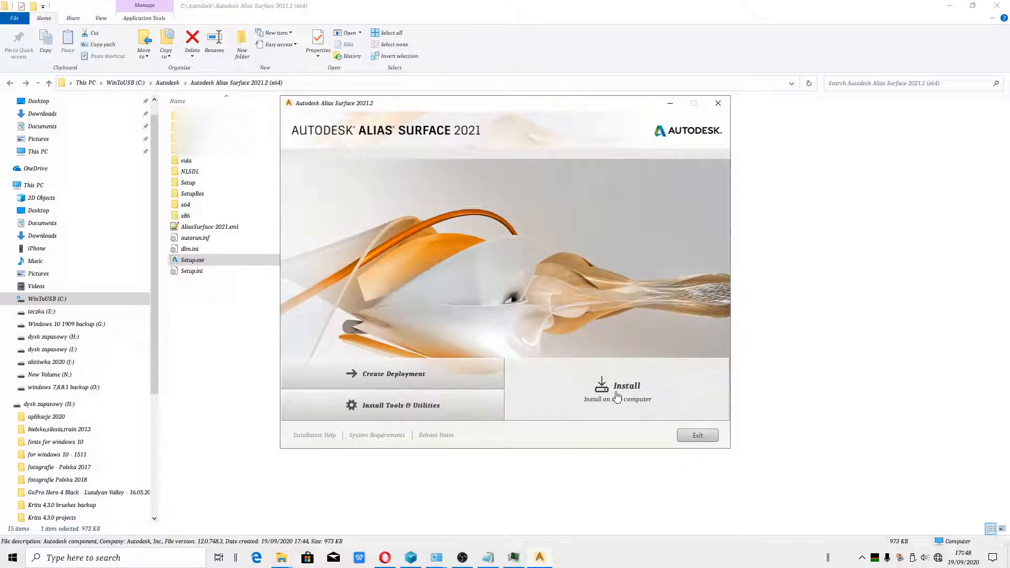
{"action": "left_click", "coordinate": [617, 389]}
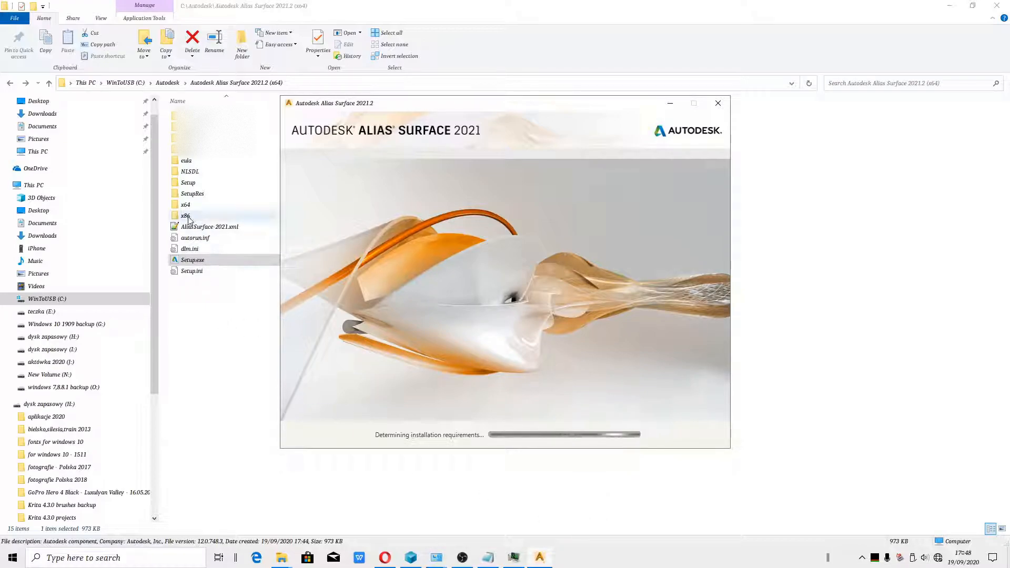
{"action": "double_click", "coordinate": [186, 215]}
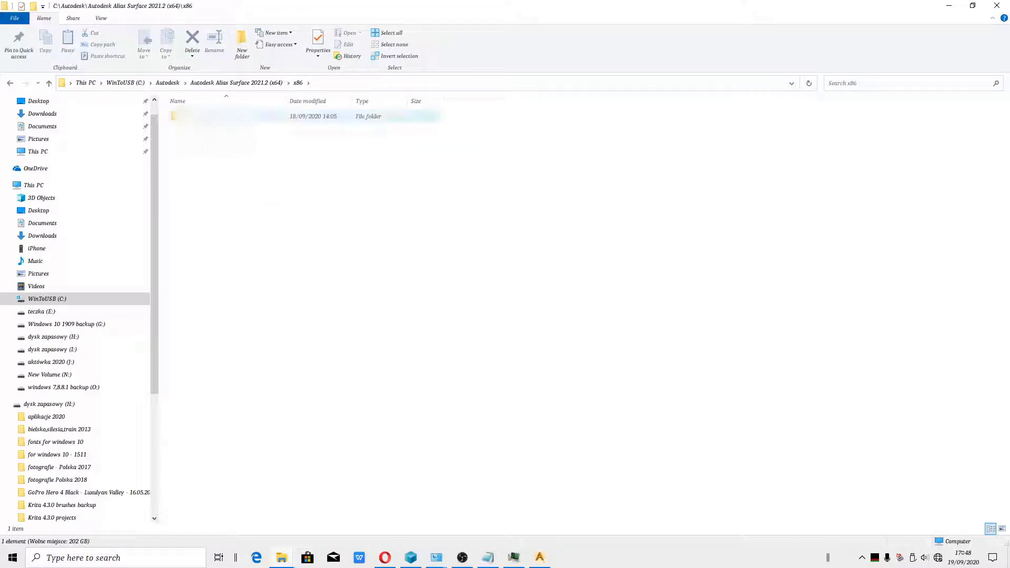
{"action": "left_click", "coordinate": [226, 115]}
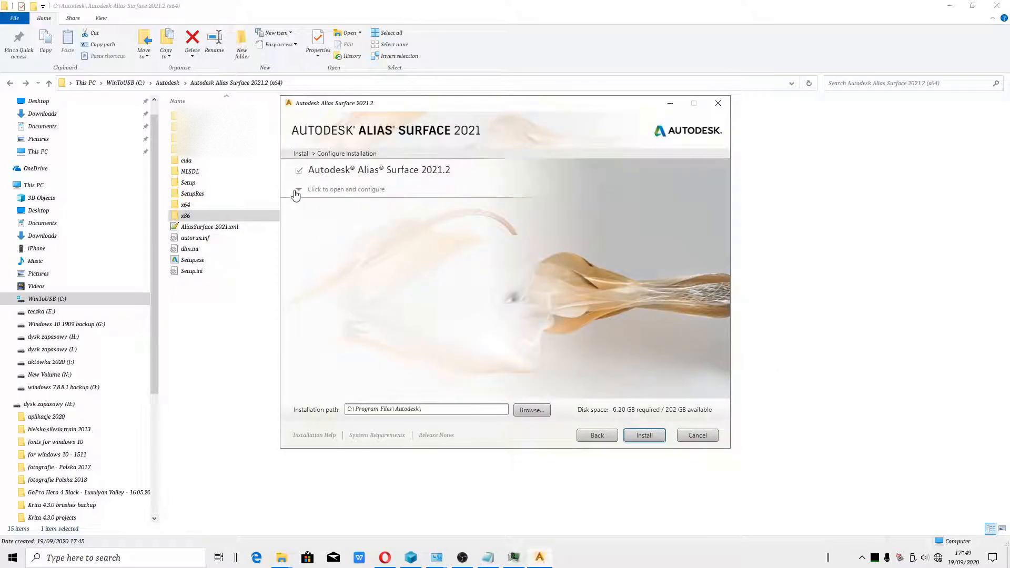
Step: Expand Alias Surface 2021.2, click Install, then move and minimize the installer window
{"action": "left_click", "coordinate": [298, 189]}
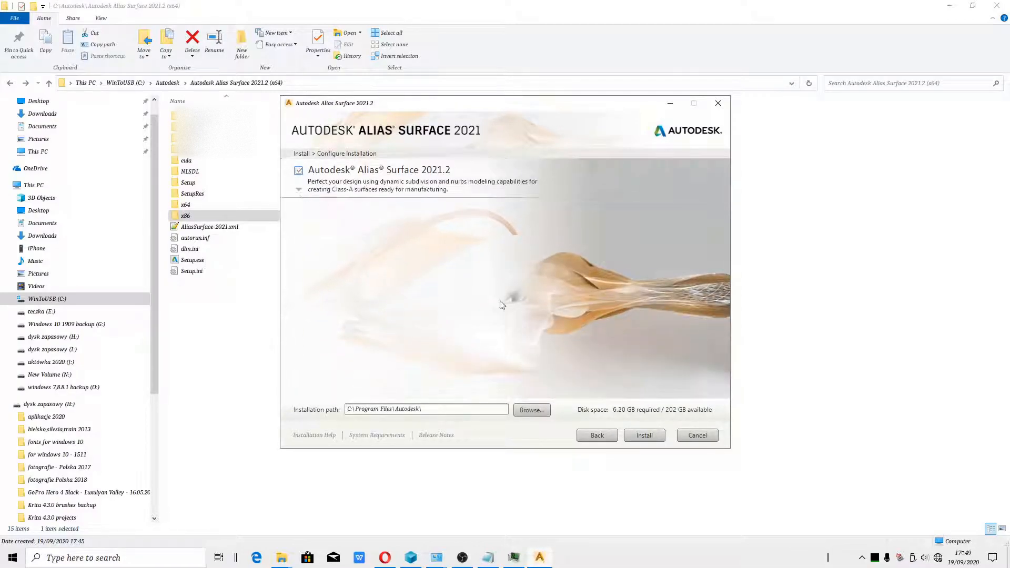
{"action": "left_click", "coordinate": [643, 435]}
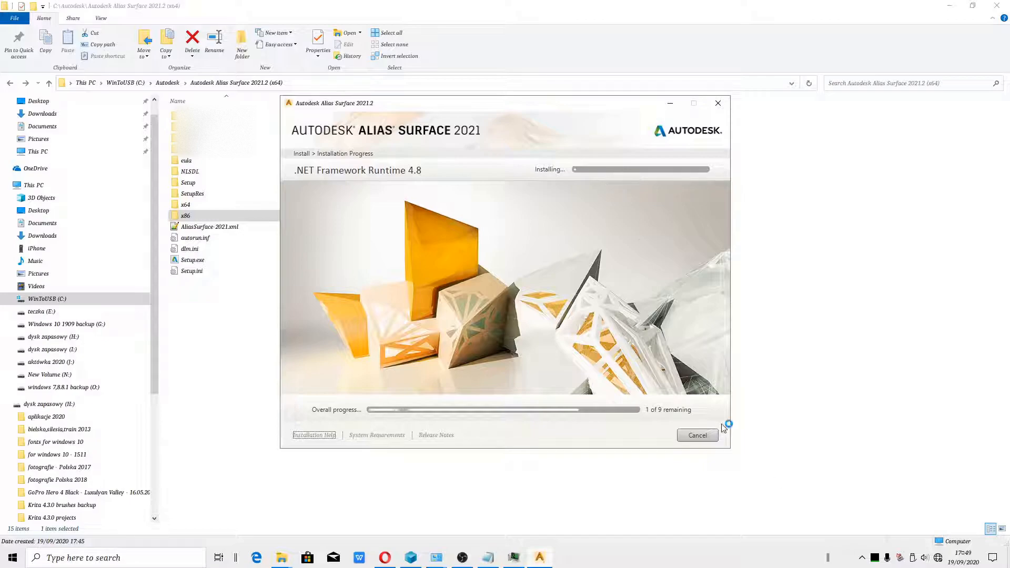
{"action": "mouse_move", "coordinate": [663, 243]}
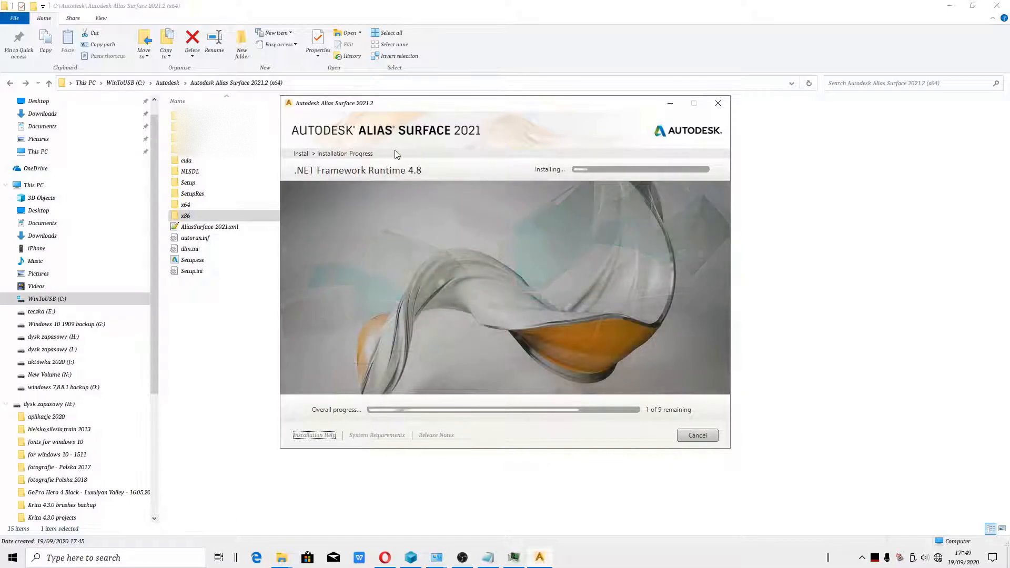
{"action": "mouse_move", "coordinate": [605, 156]}
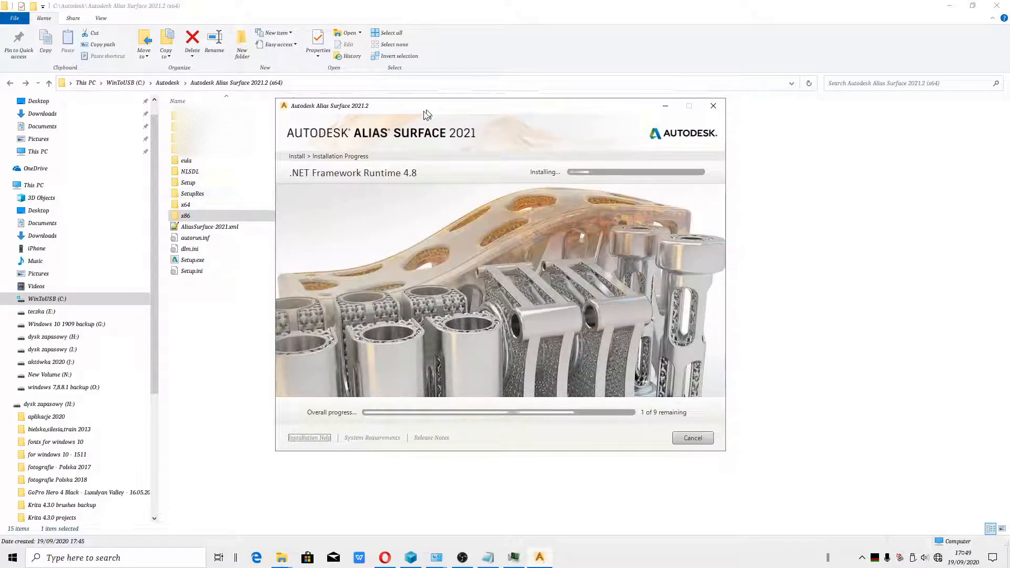
{"action": "left_click_drag", "start_coordinate": [428, 114], "coordinate": [443, 123]}
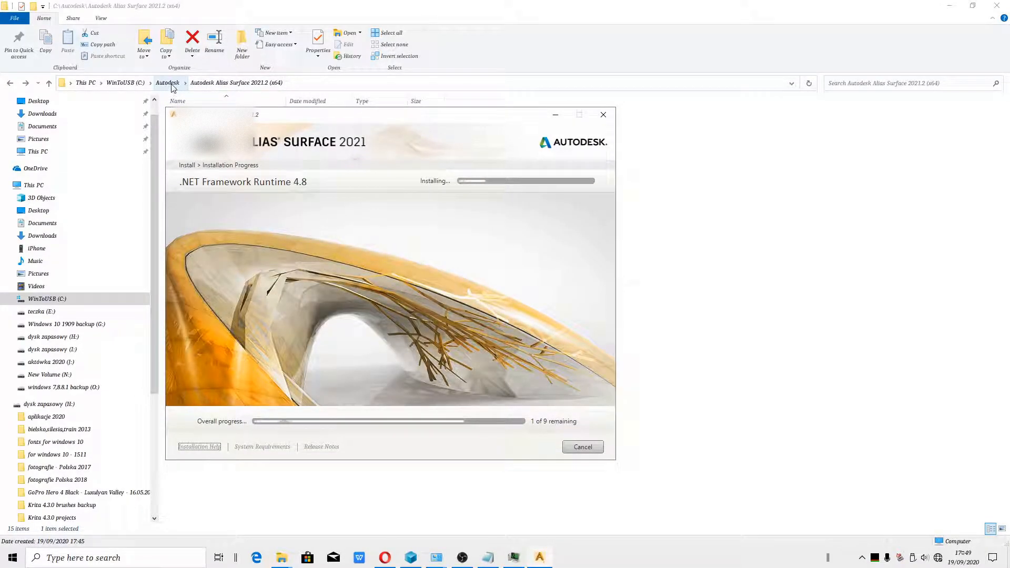
{"action": "left_click", "coordinate": [166, 83]}
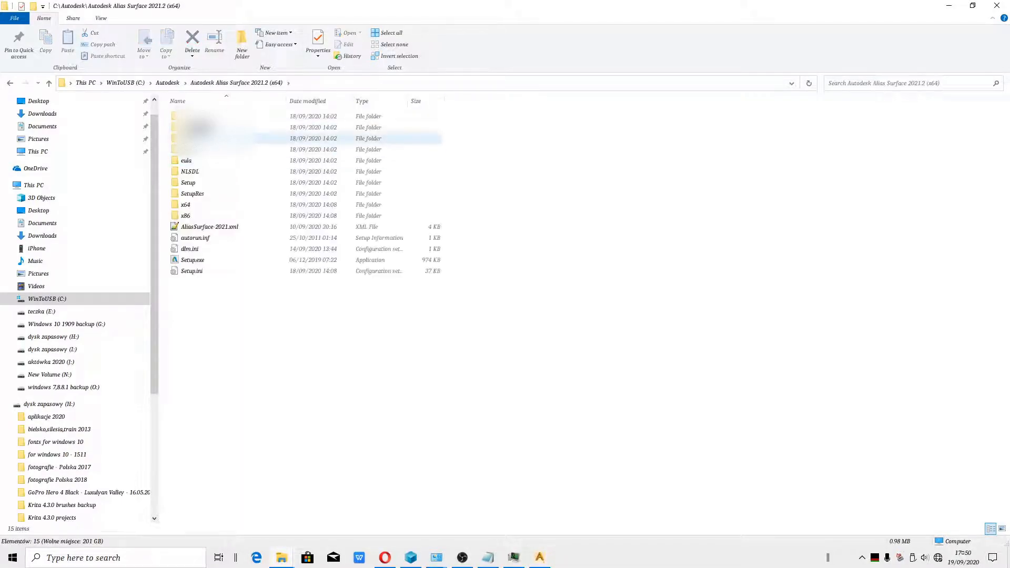
Step: Browse 3rdParty\NET\48\wcu\dotNetFramework, then restore the installer from the taskbar
{"action": "double_click", "coordinate": [200, 138]}
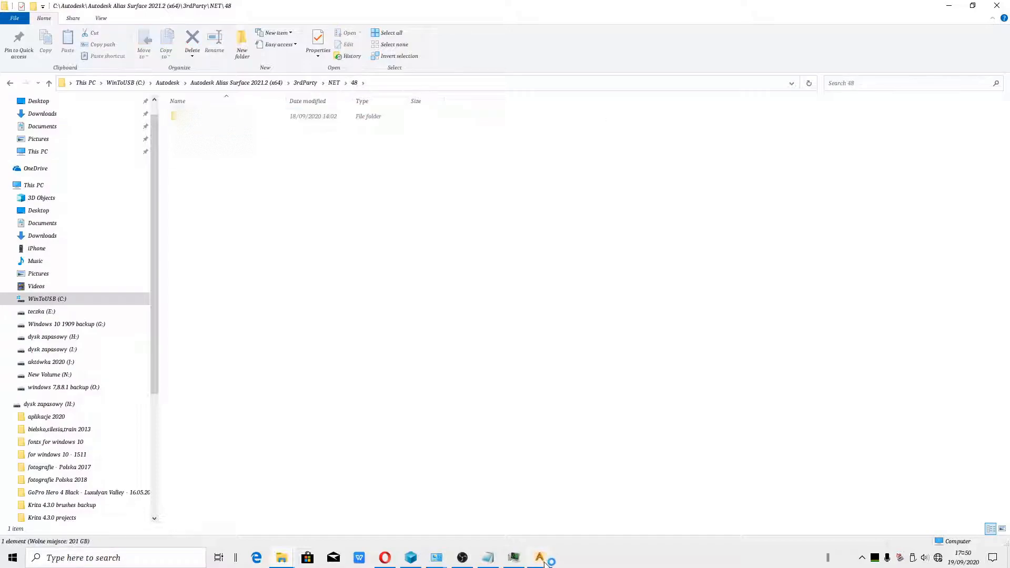
{"action": "left_click", "coordinate": [538, 558]}
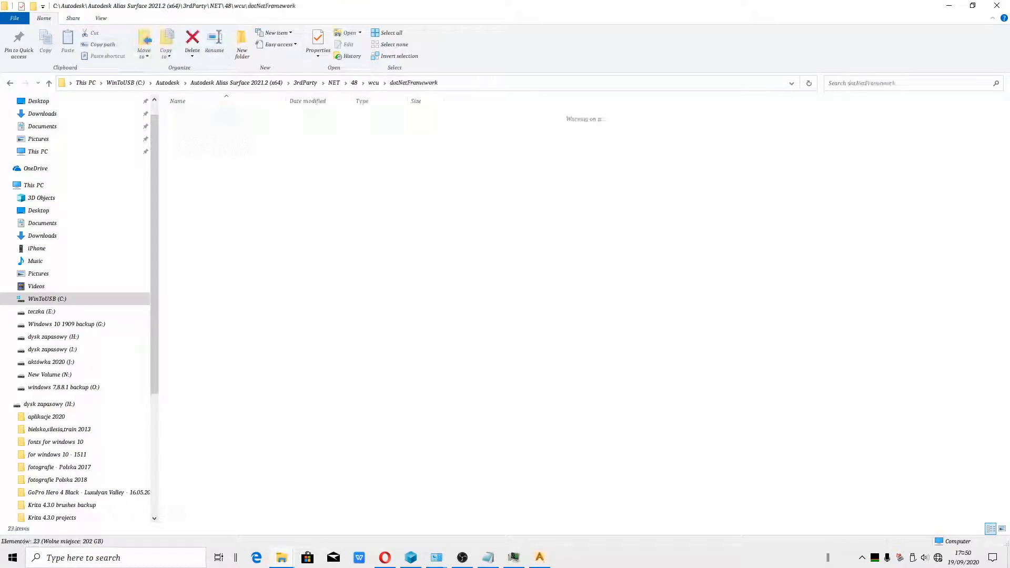
{"action": "left_click", "coordinate": [226, 116]}
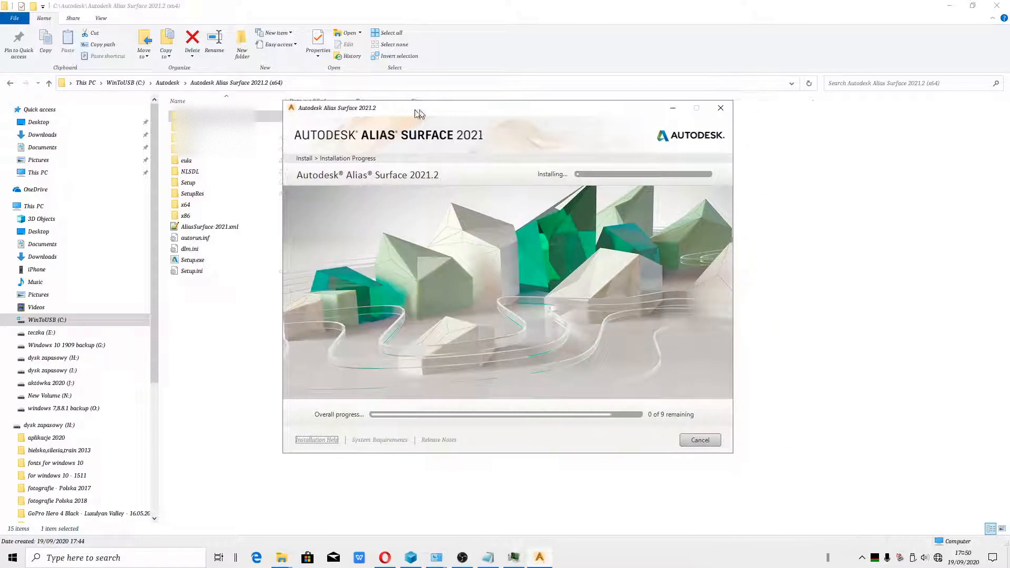
Step: Place the installer window on the left and Process Hacker's services on the right
{"action": "left_click_drag", "start_coordinate": [419, 107], "coordinate": [226, 107]}
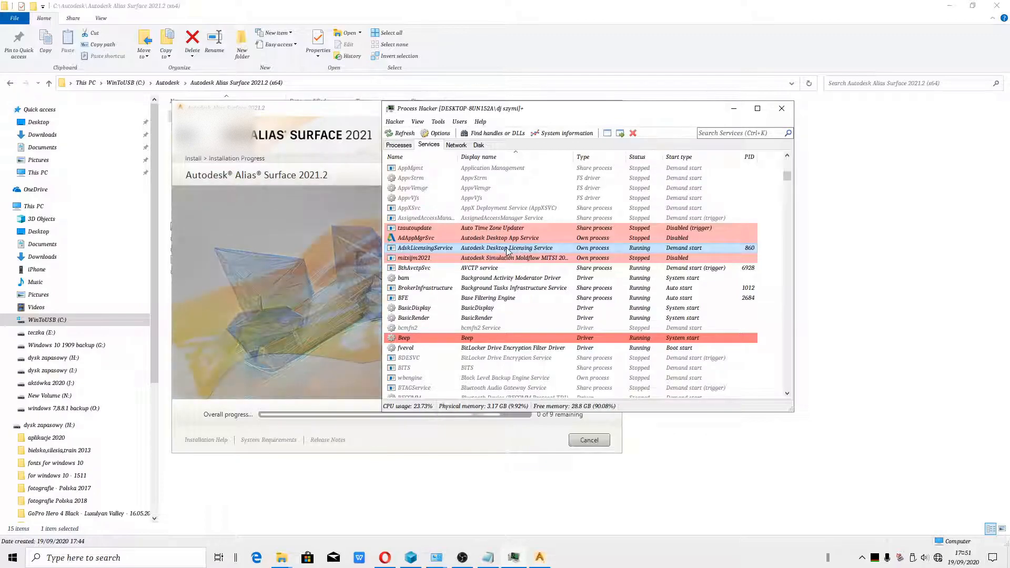
{"action": "left_click_drag", "start_coordinate": [459, 108], "coordinate": [737, 118]}
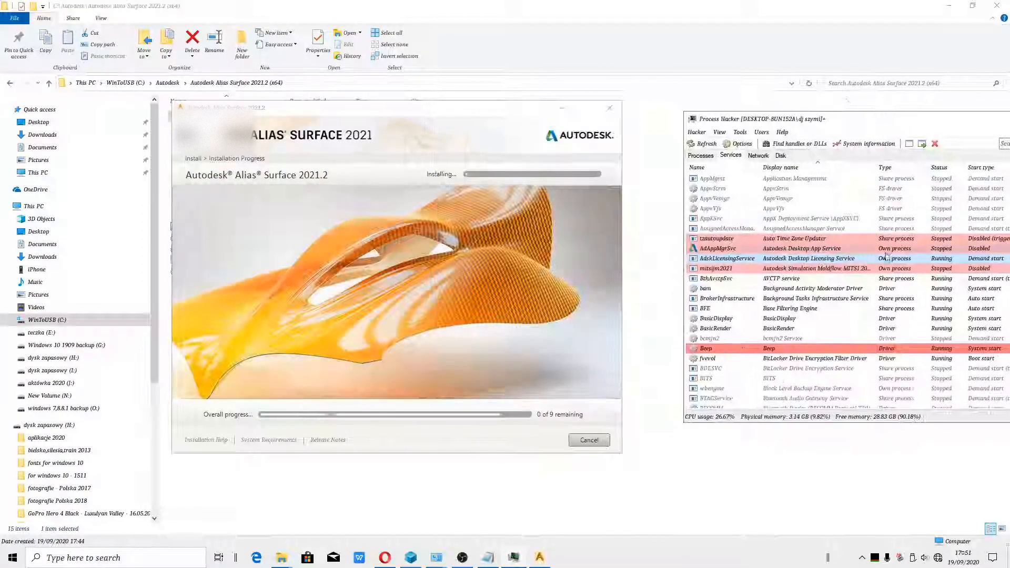